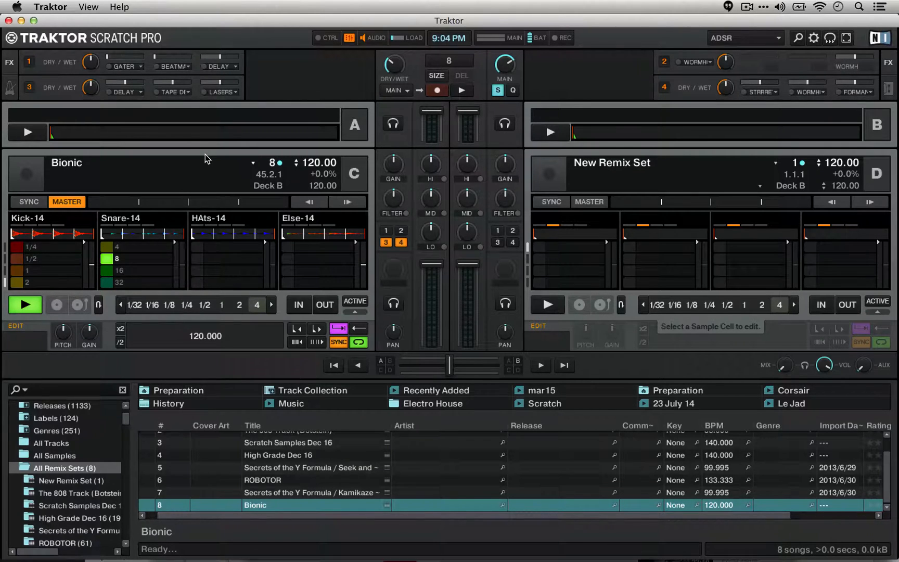
Step: Trigger the HAts-13, Kick-13, Else-13 and Snare-13 cells in Remix Deck C
click(117, 282)
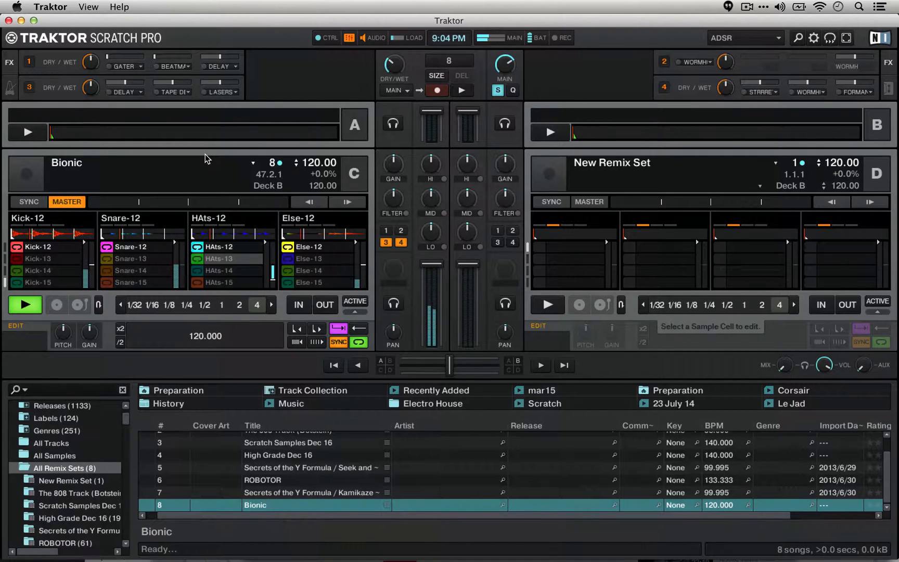
click(220, 259)
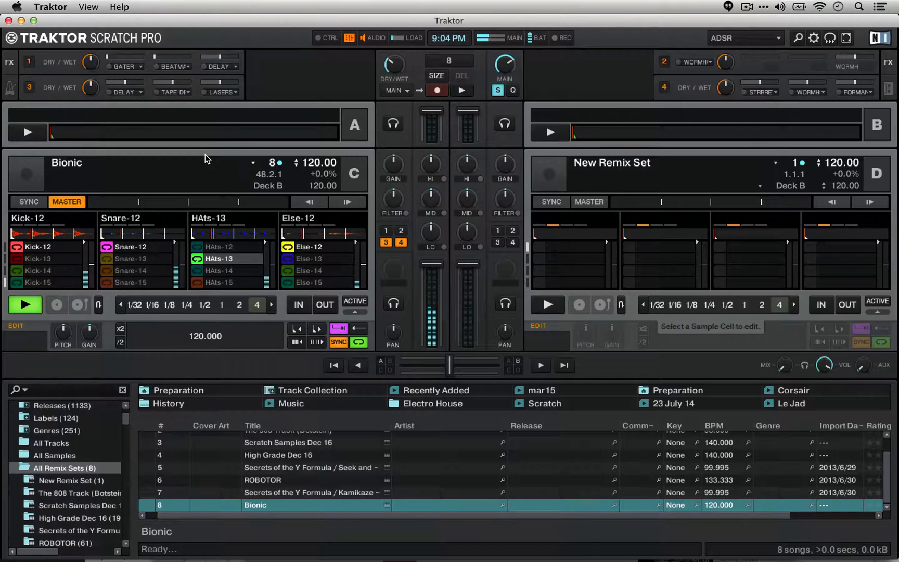
click(38, 259)
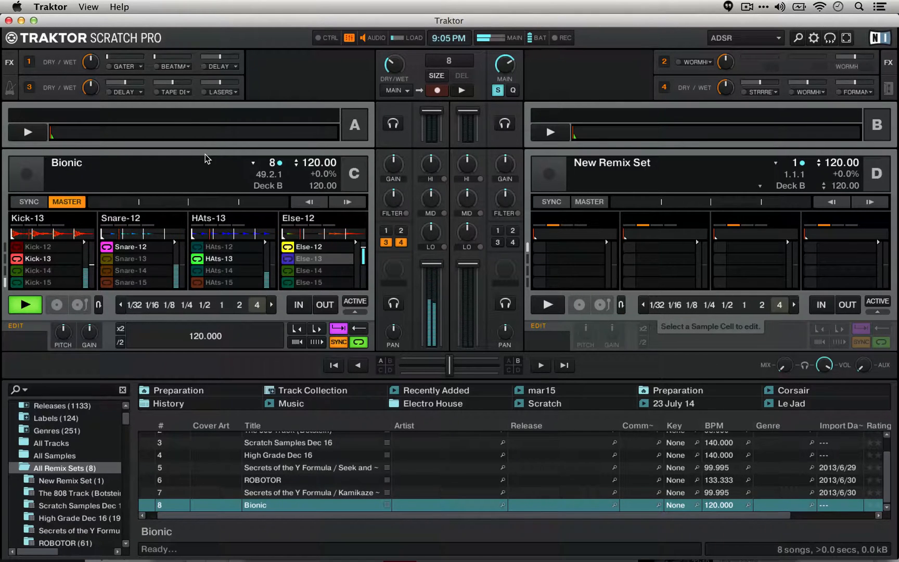
click(309, 259)
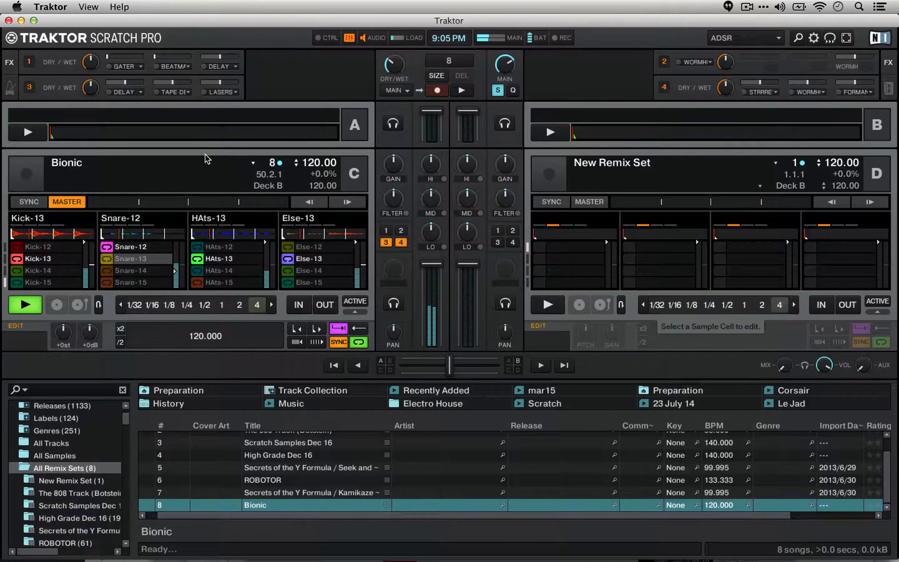
click(131, 258)
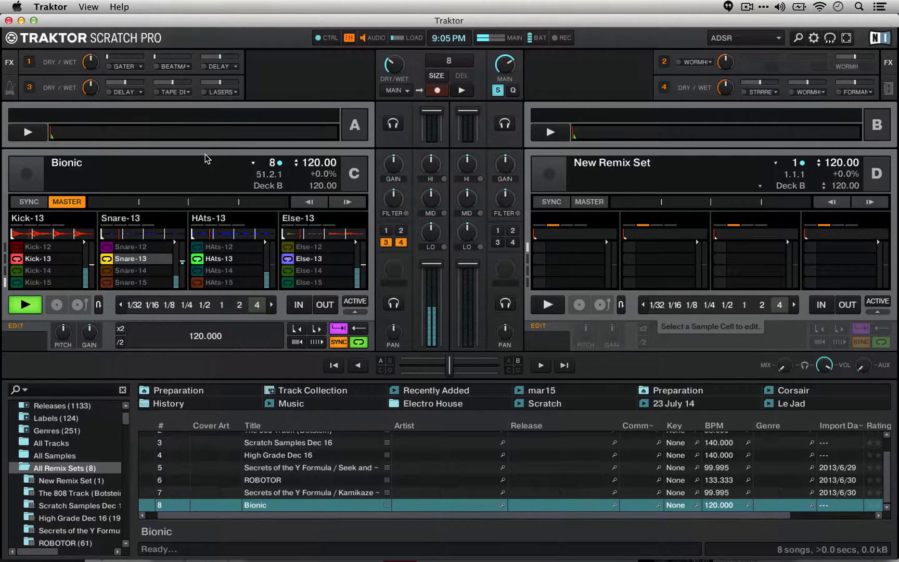
click(132, 270)
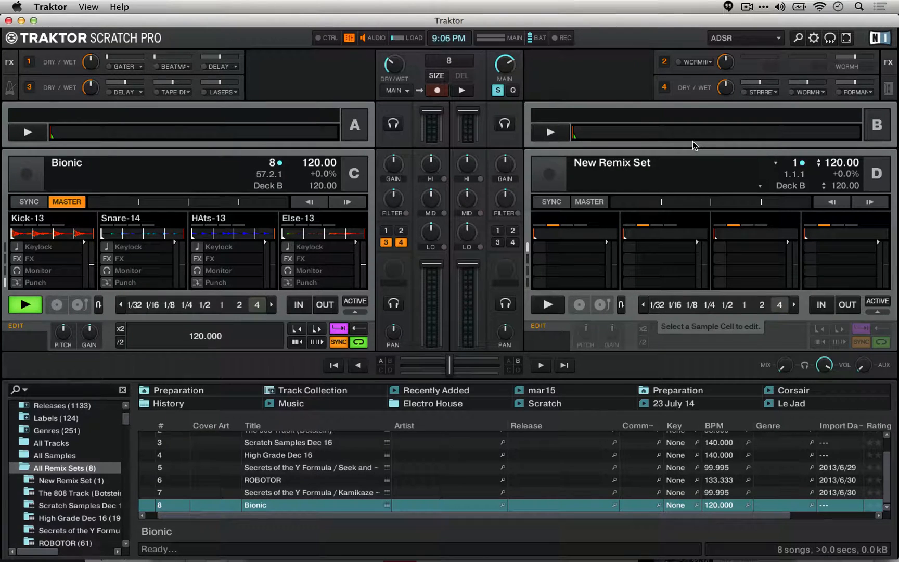
click(32, 281)
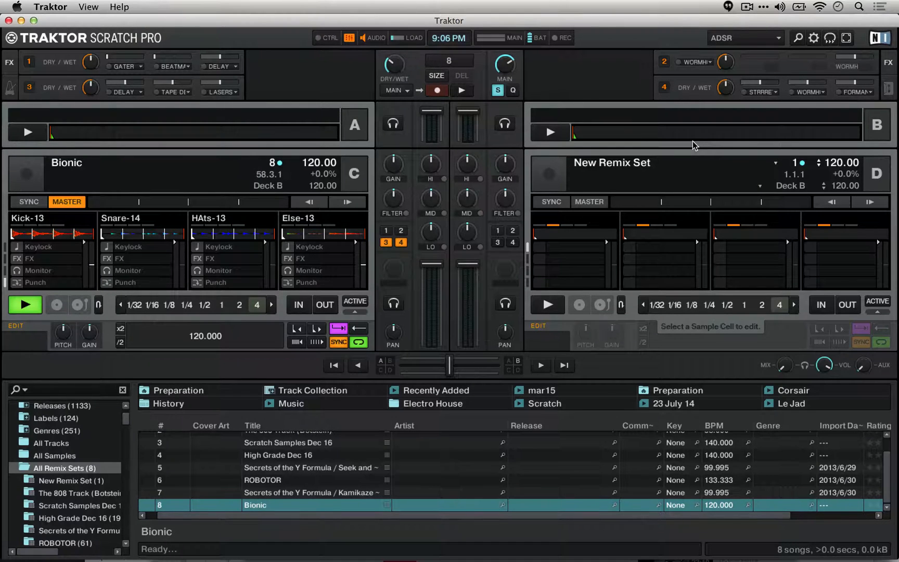
click(18, 282)
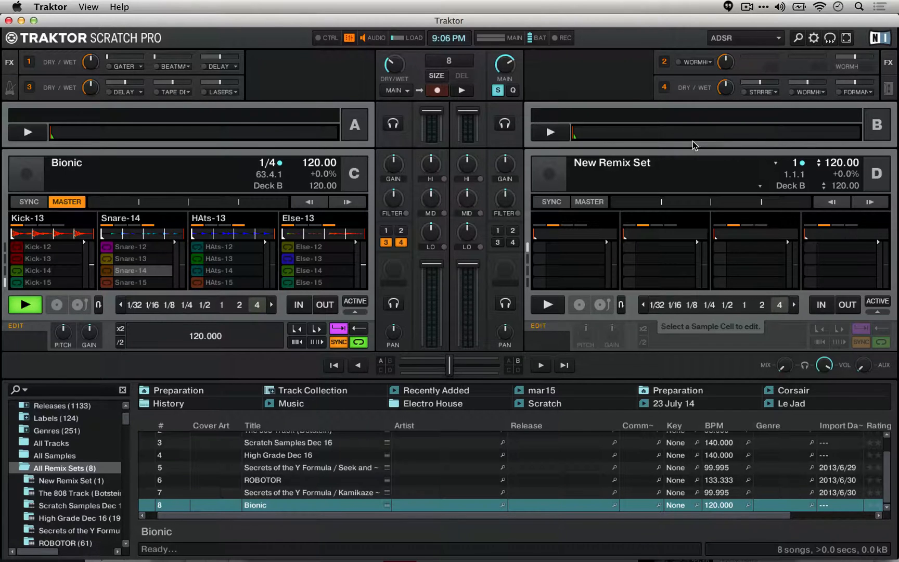
Step: Trigger the Kick-14 cell in Deck C's Kick column
click(38, 246)
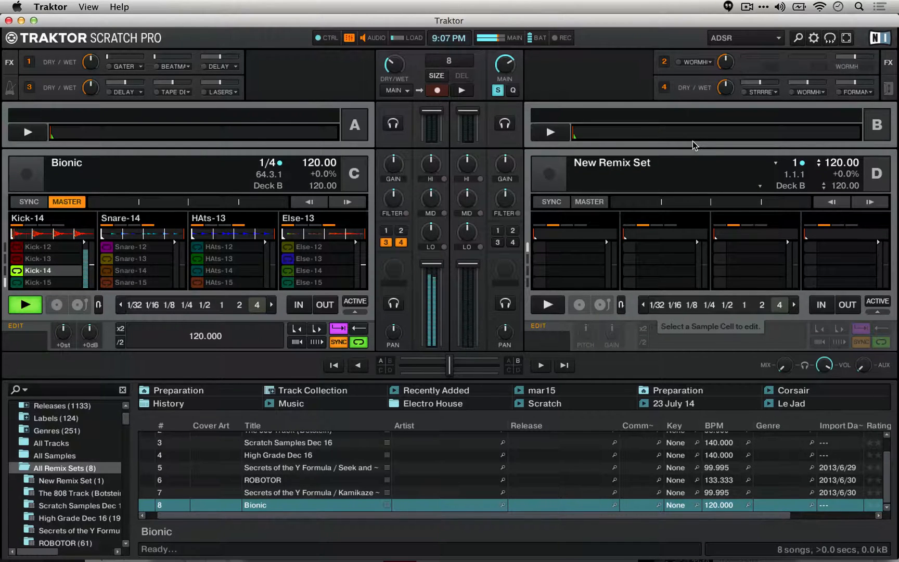
click(37, 247)
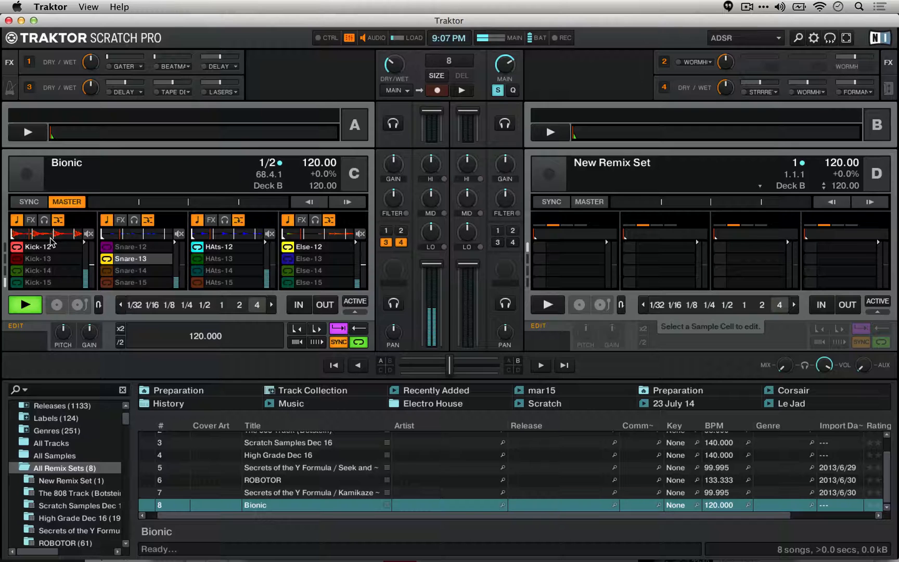
Step: Trigger the Snare-15 cell in Deck C, then click the Kick column
click(130, 281)
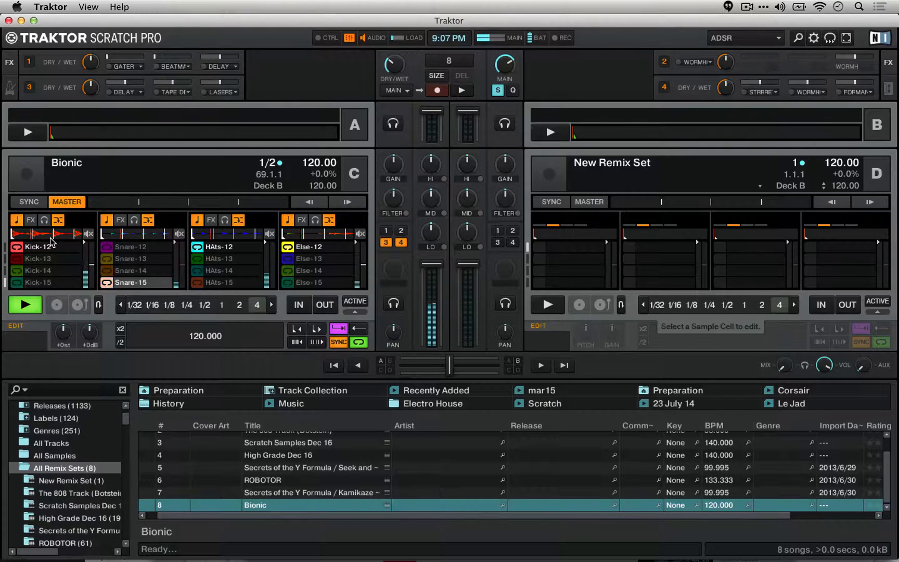
click(38, 258)
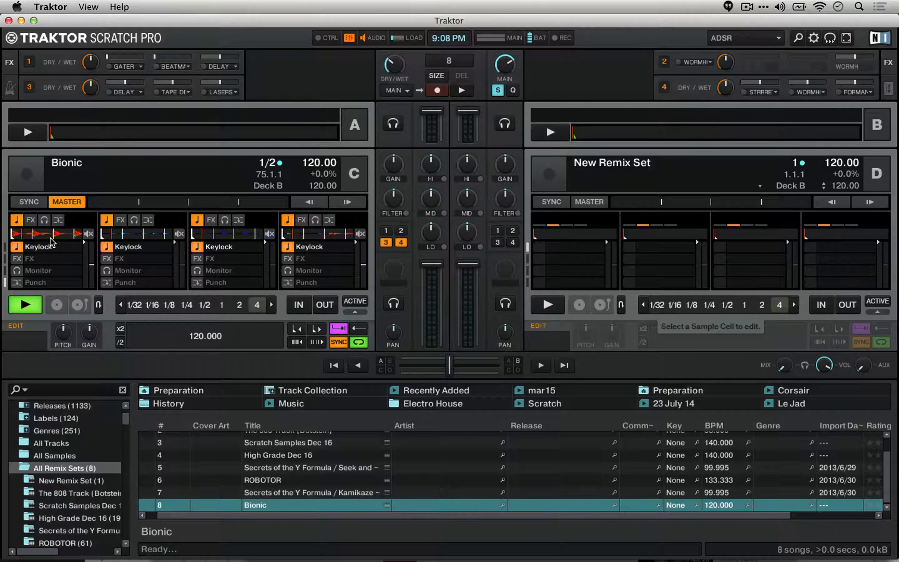
Step: Open Deck C's slot settings page to check Keylock on all four slots
click(210, 220)
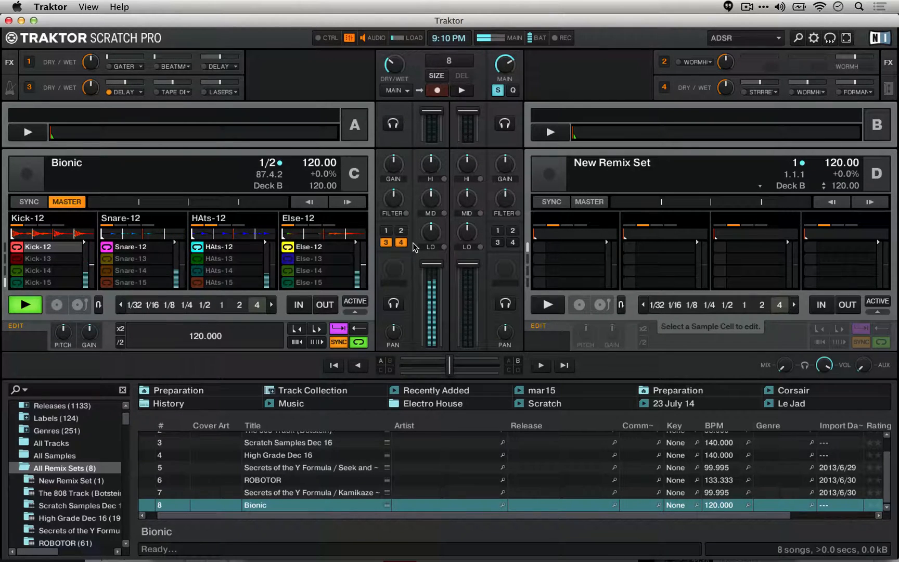
Step: Click a cell in Deck C's HAts column
click(219, 271)
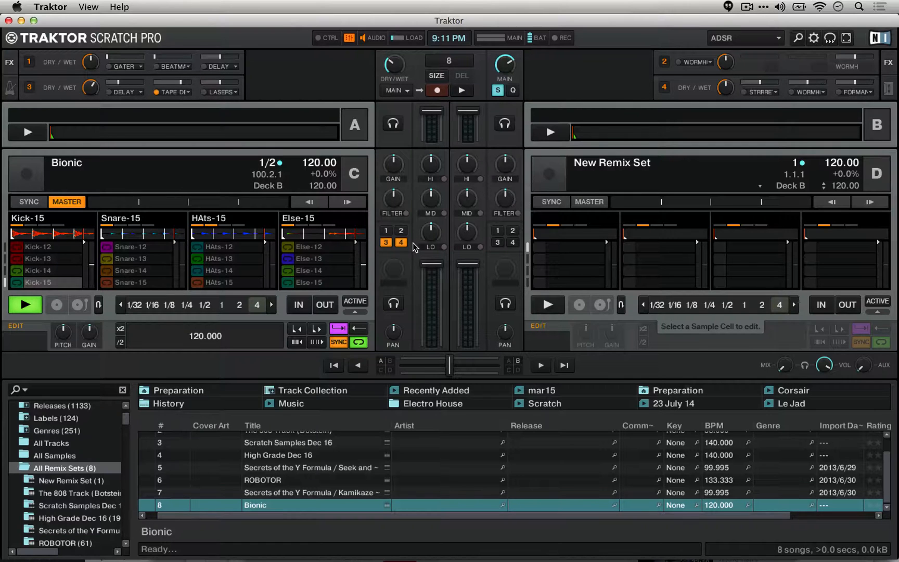
Step: Trigger the HAts-13 cell in Deck C's third slot
click(219, 259)
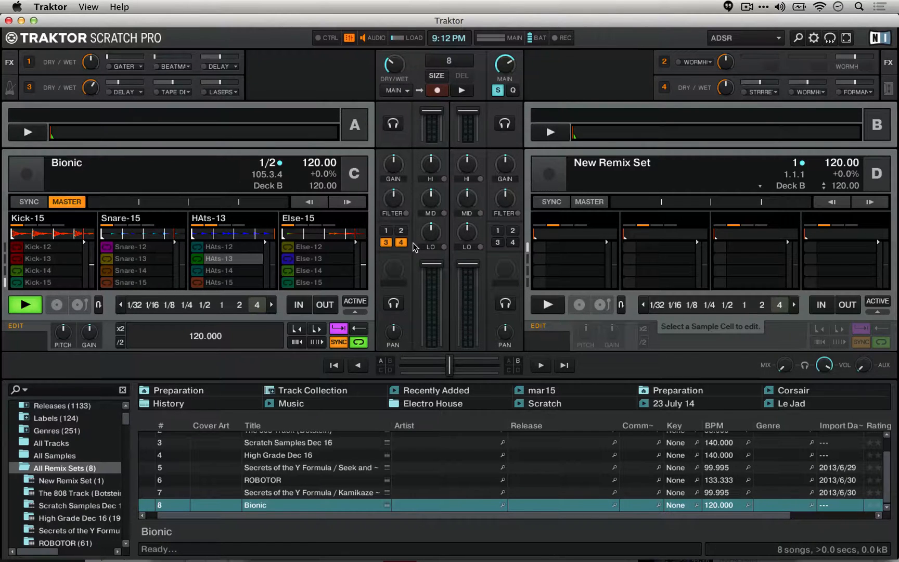
mouse_move(732, 124)
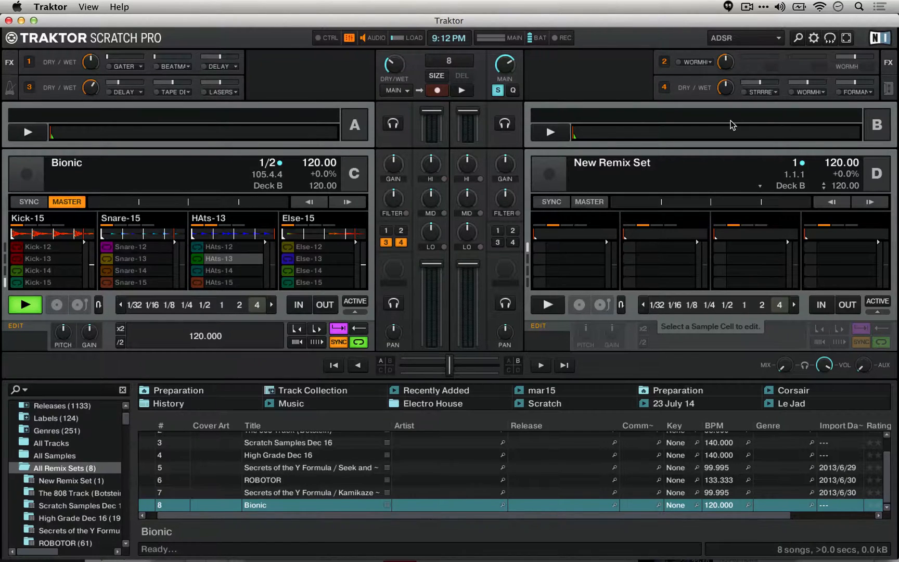
mouse_move(713, 128)
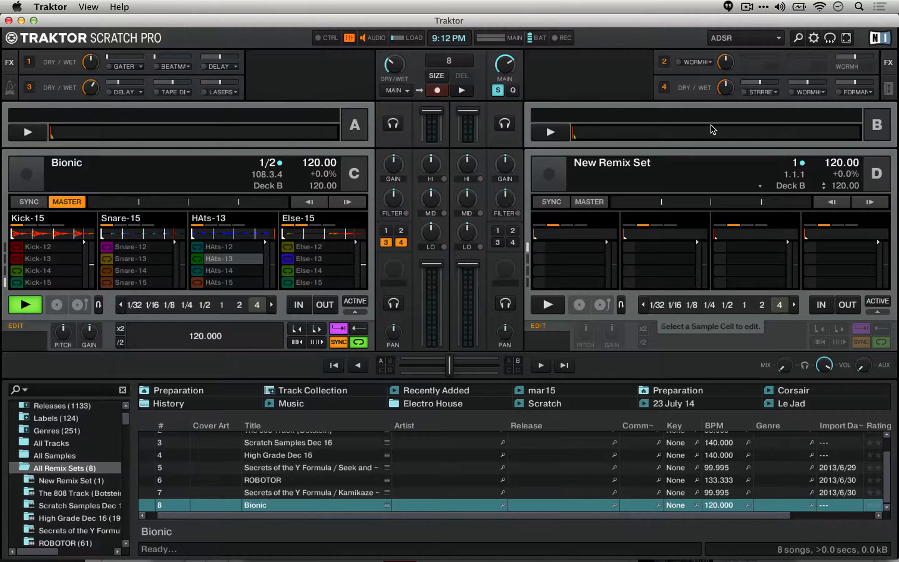
click(309, 246)
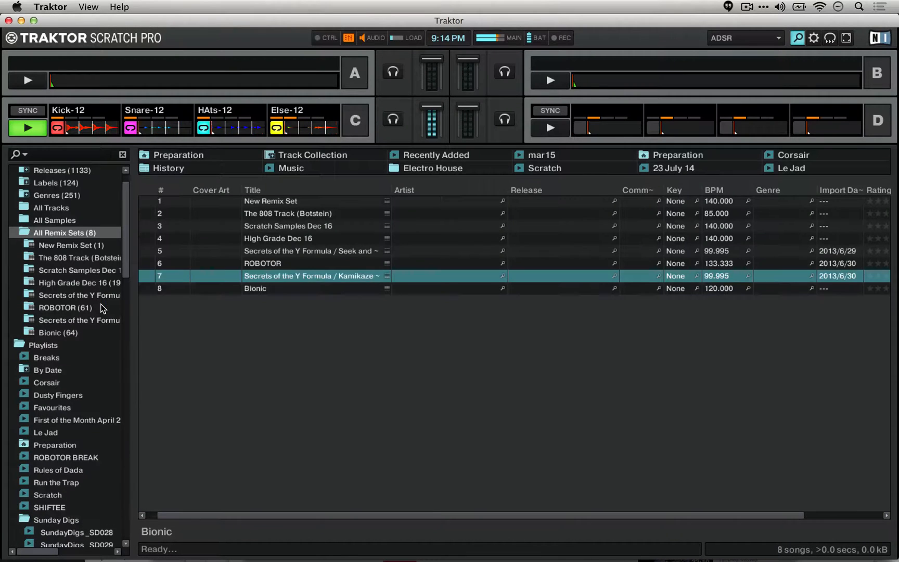
Step: Restore the full deck layout, engage a 1/2-beat loop on Deck C, then release it
click(256, 288)
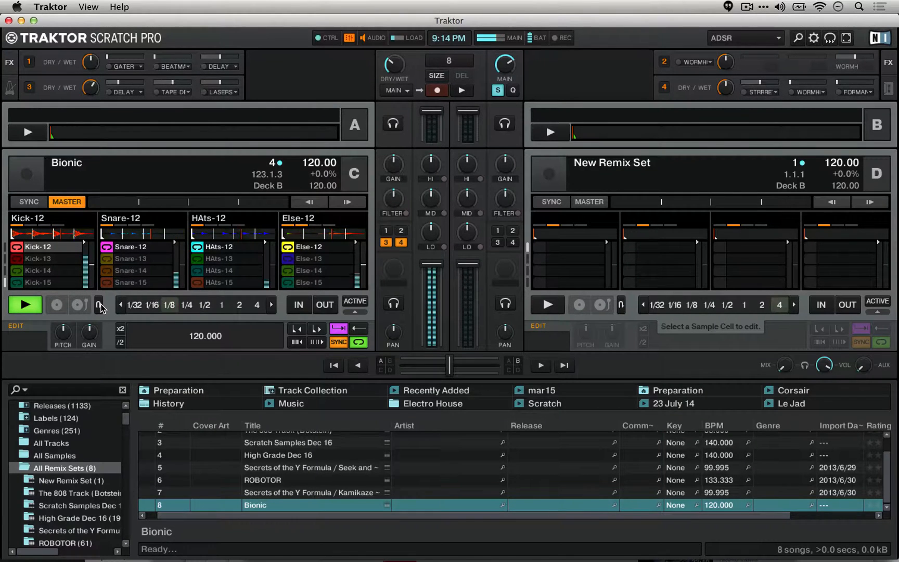
click(204, 304)
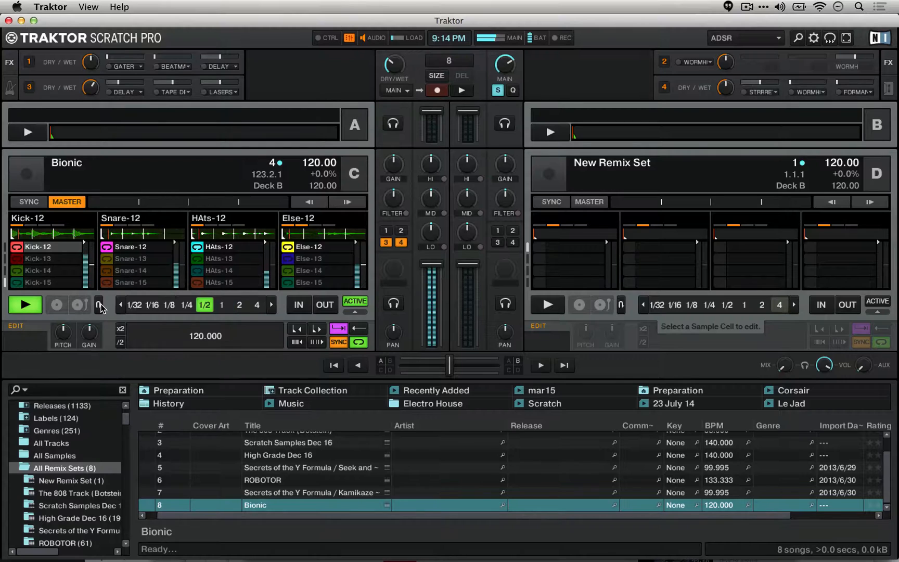
click(152, 304)
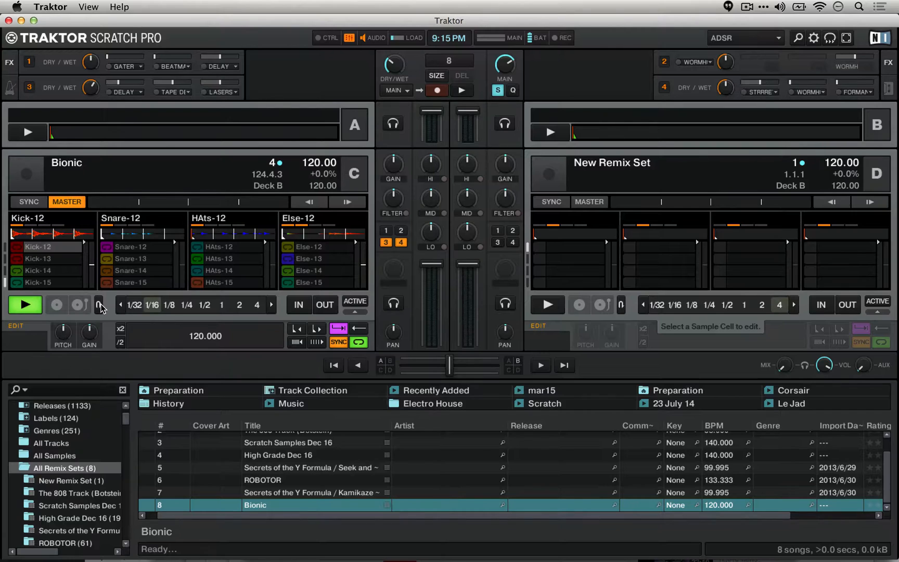
Step: Enable flux on Deck C, loop at 1/8 then 1/16, and release the loop
click(99, 304)
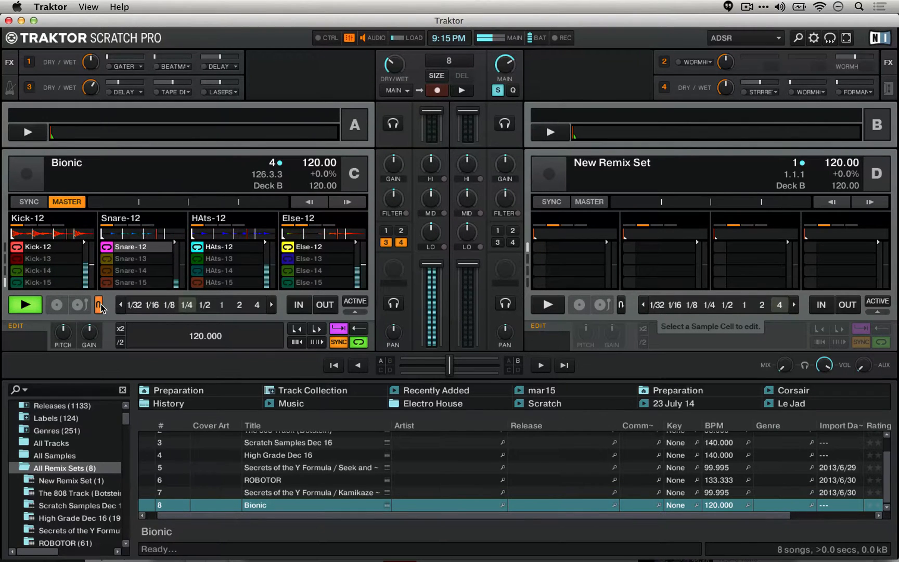
click(169, 304)
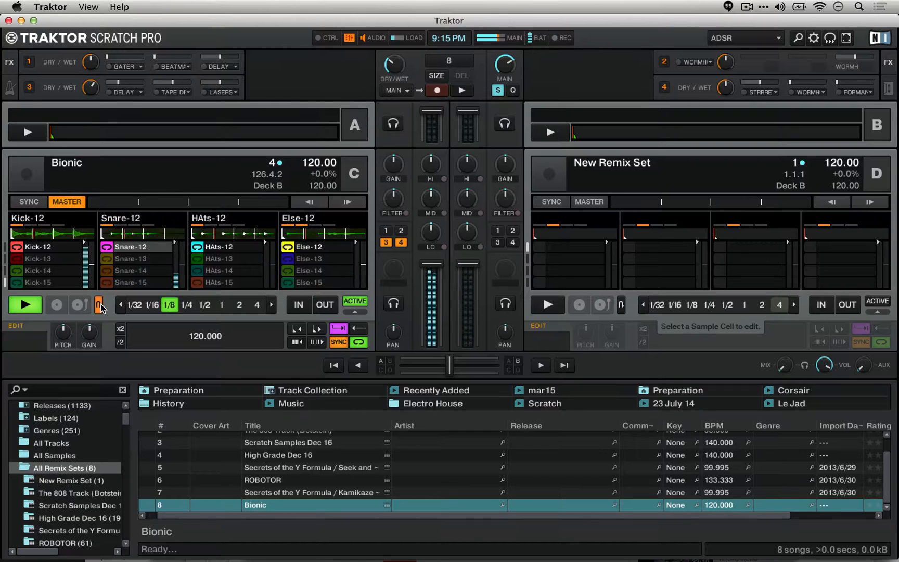
click(153, 304)
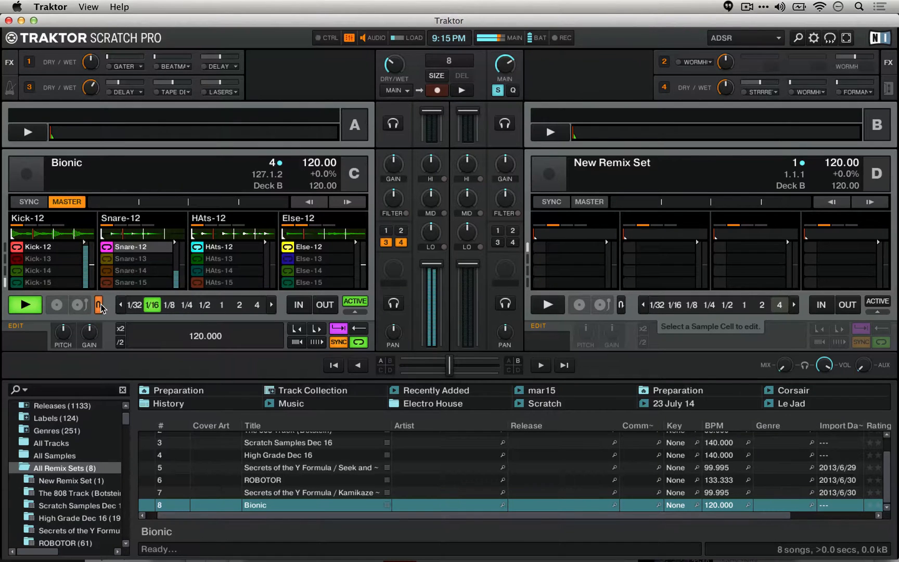
click(239, 304)
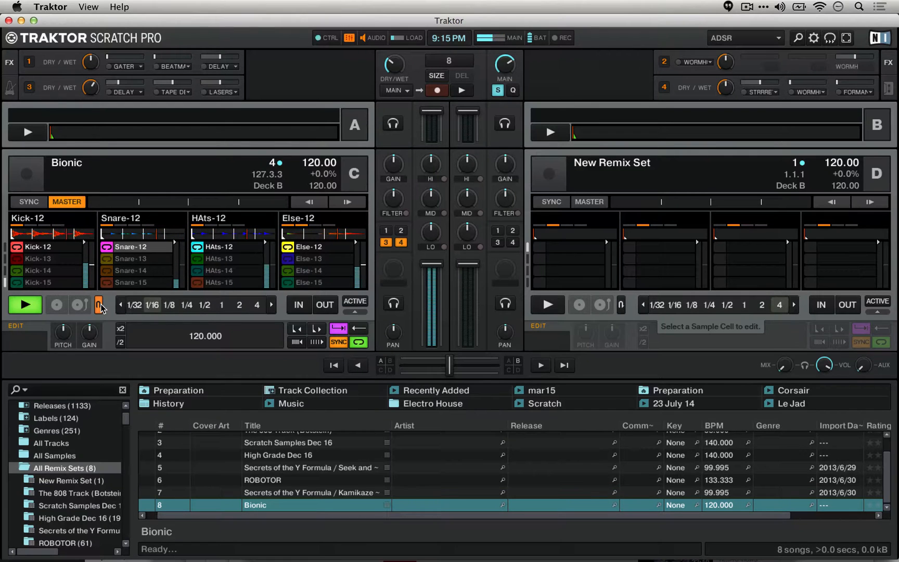
click(152, 304)
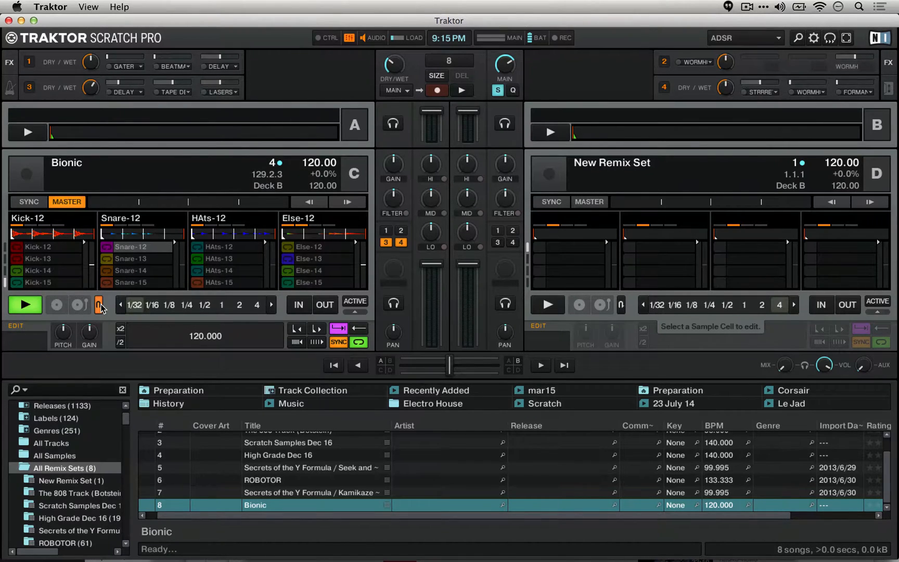
Step: Turn flux mode off on Deck C
click(97, 305)
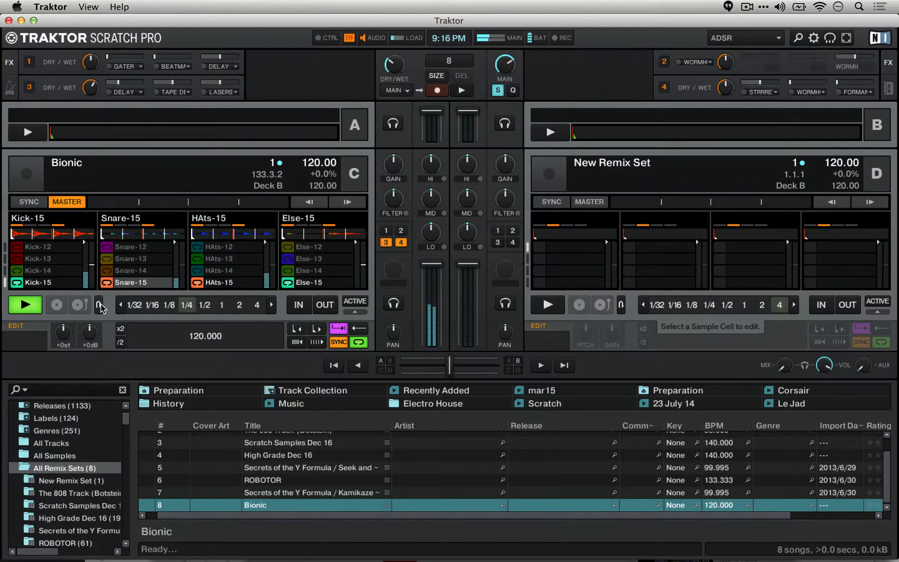
Step: Trigger a HAts cell, then loop Deck C at 2, 1/2, and back to 2 beats
click(221, 304)
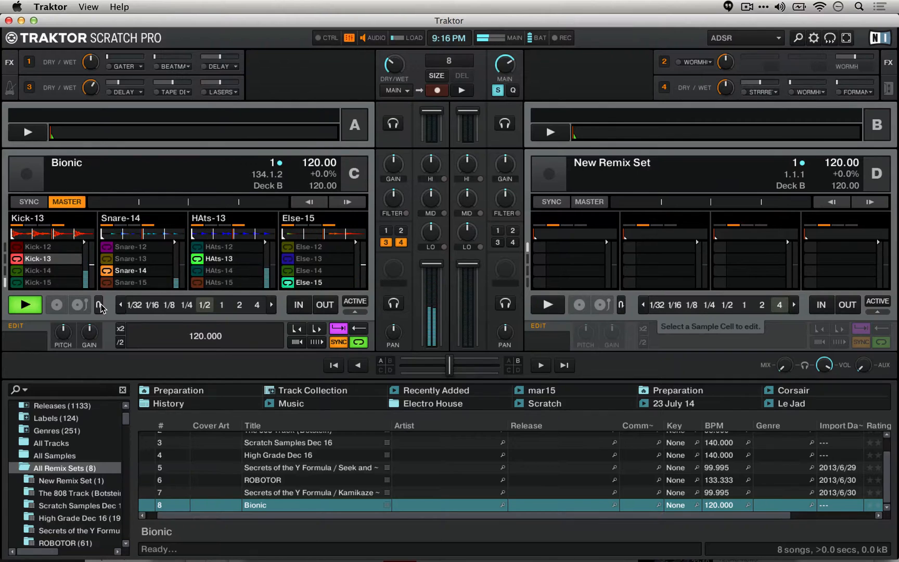
click(238, 305)
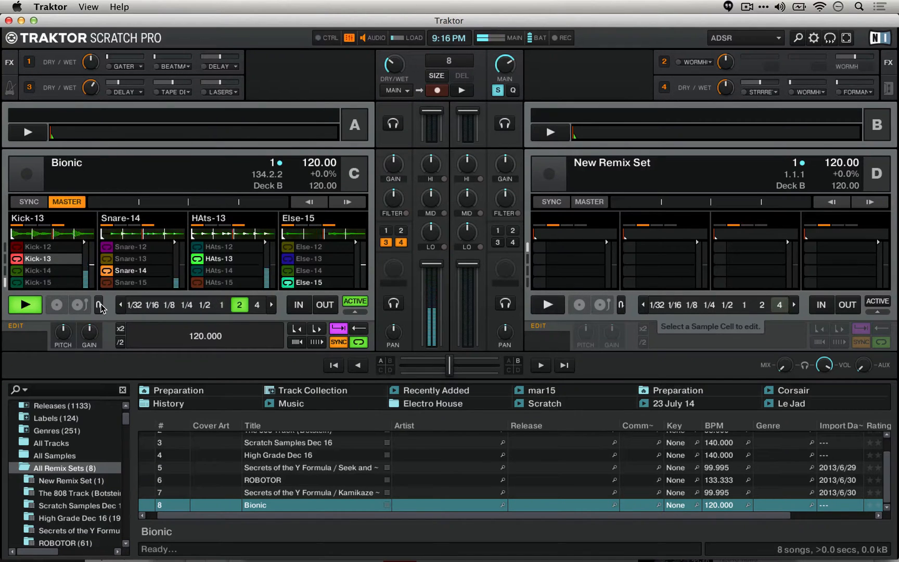
click(204, 304)
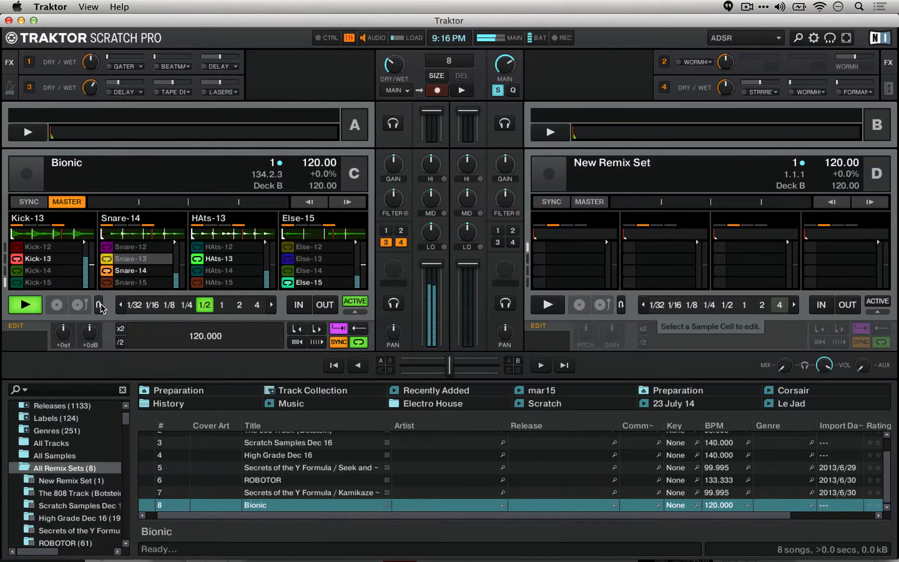
click(238, 304)
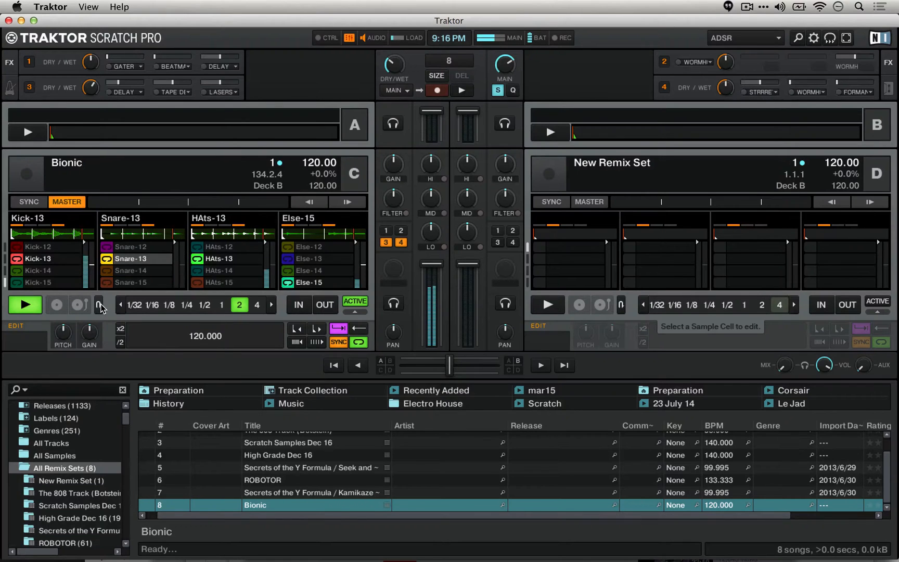